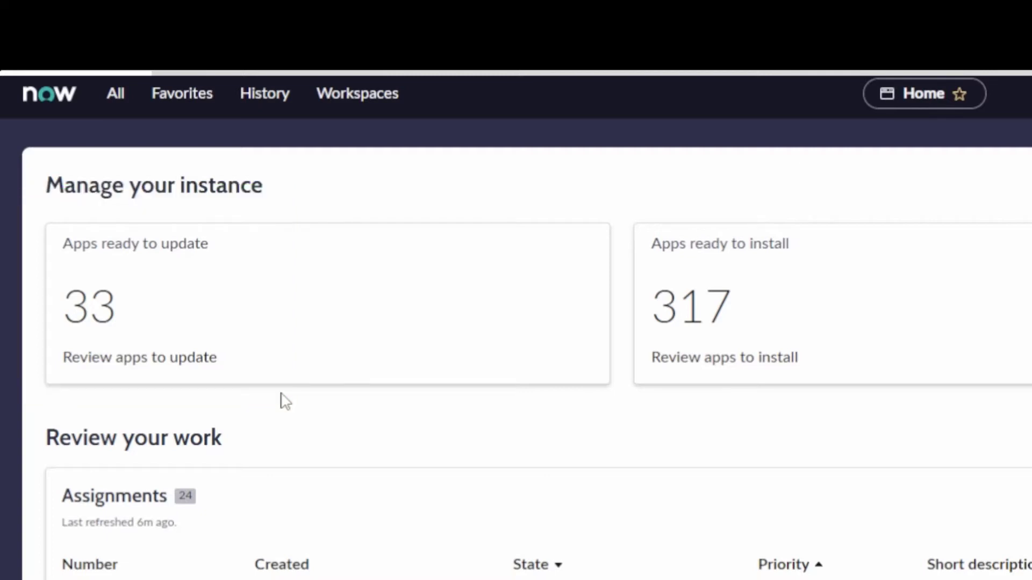
{"action": "mouse_move", "coordinate": [566, 213]}
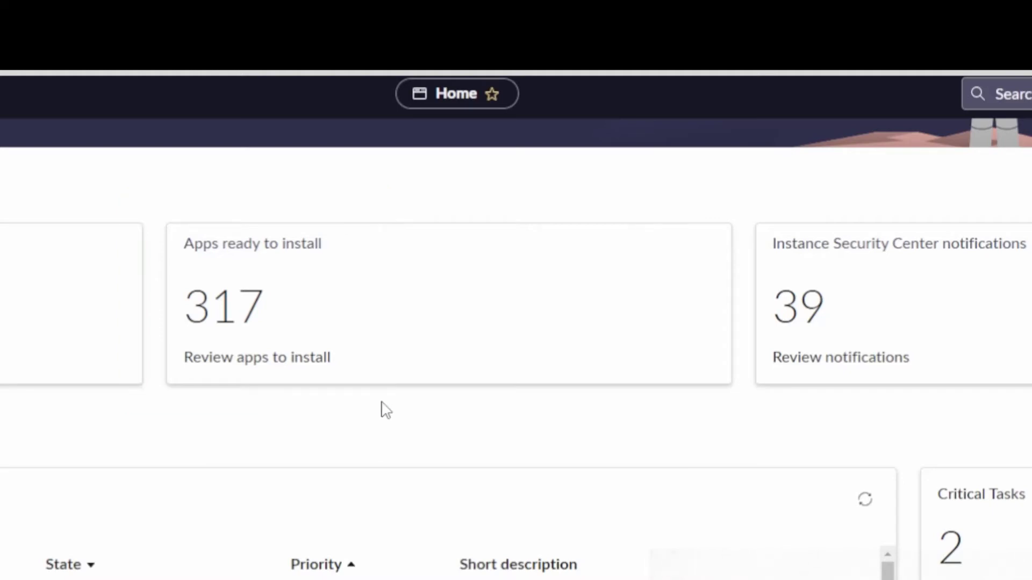
{"action": "mouse_move", "coordinate": [811, 175]}
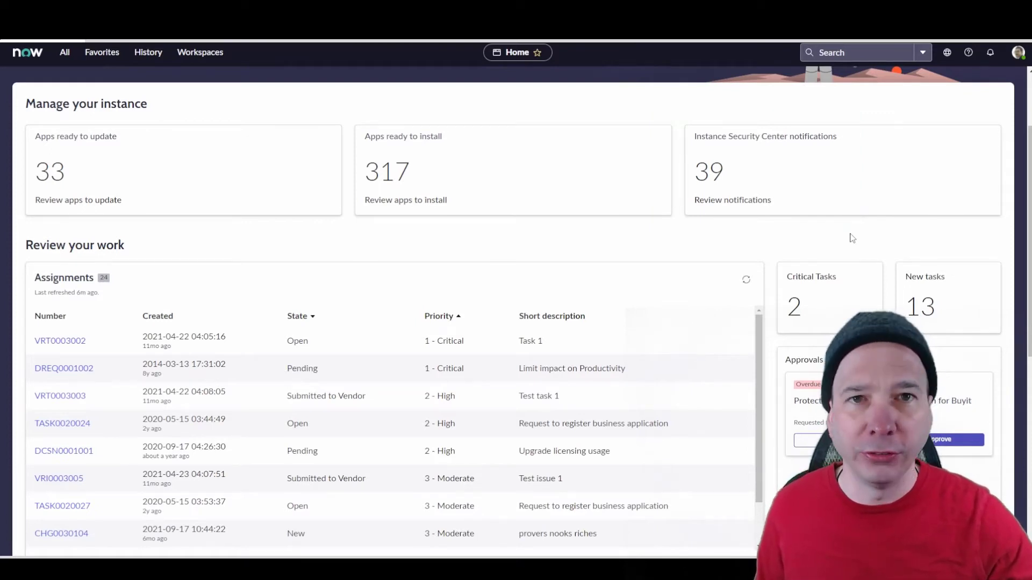
Scroll the Home page down to reveal the Open tasks by age chart, Favorites, Requests and tool cards.
{"action": "scroll", "scroll_direction": "down", "scroll_amount": 3}
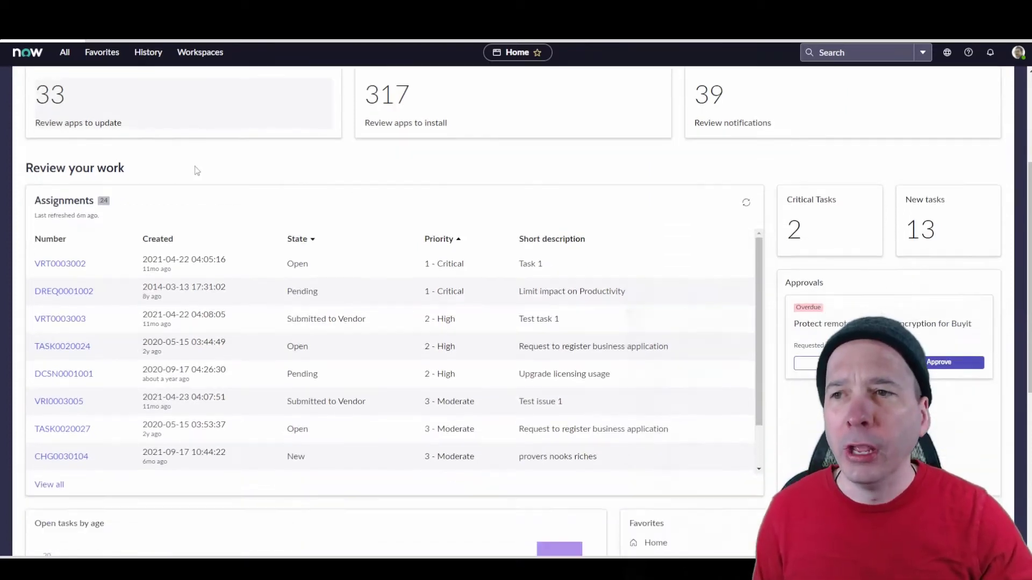
{"action": "scroll", "scroll_direction": "down", "scroll_amount": 3}
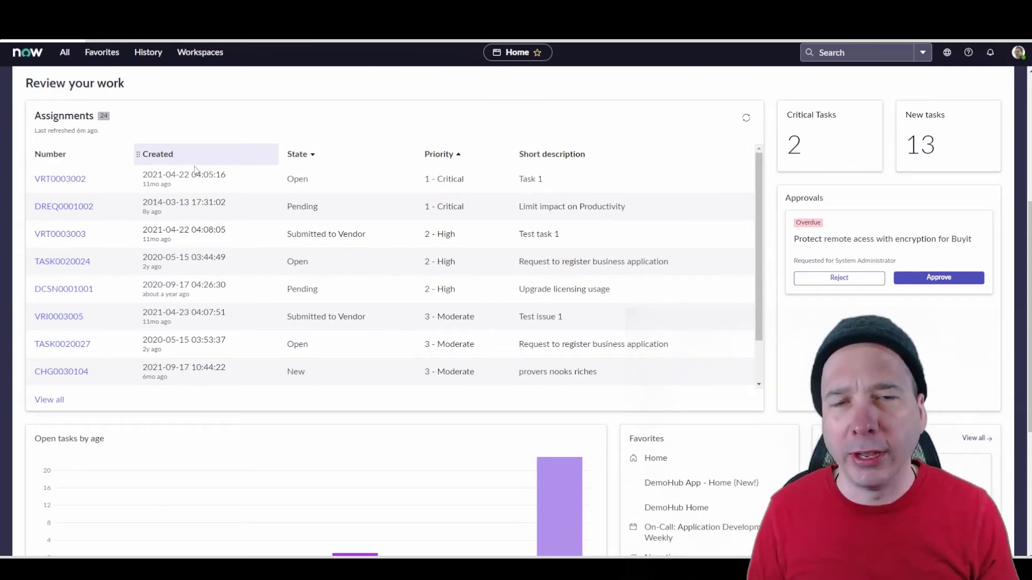
{"action": "scroll", "scroll_direction": "down", "scroll_amount": 3}
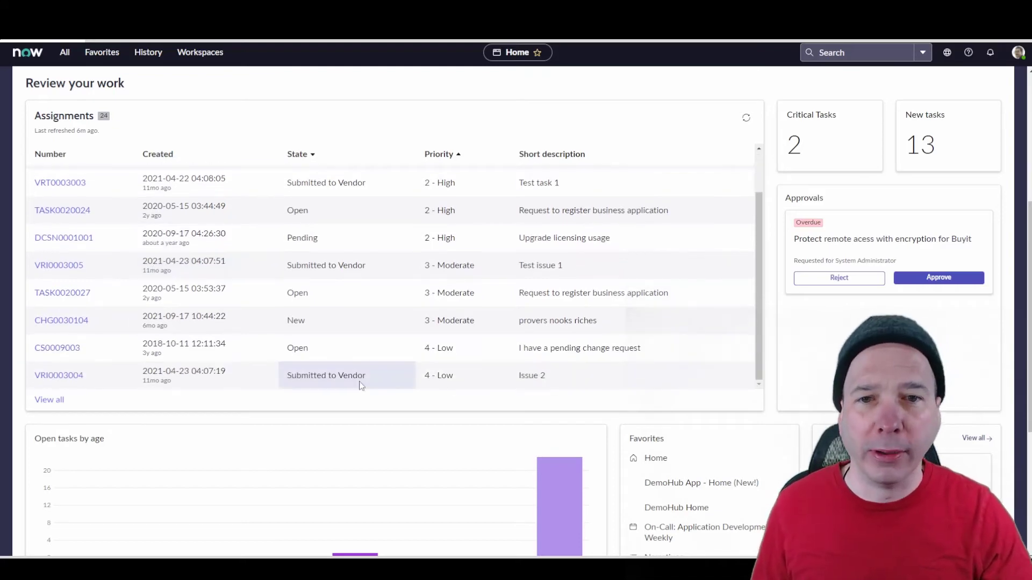
{"action": "scroll", "scroll_direction": "down", "scroll_amount": 3}
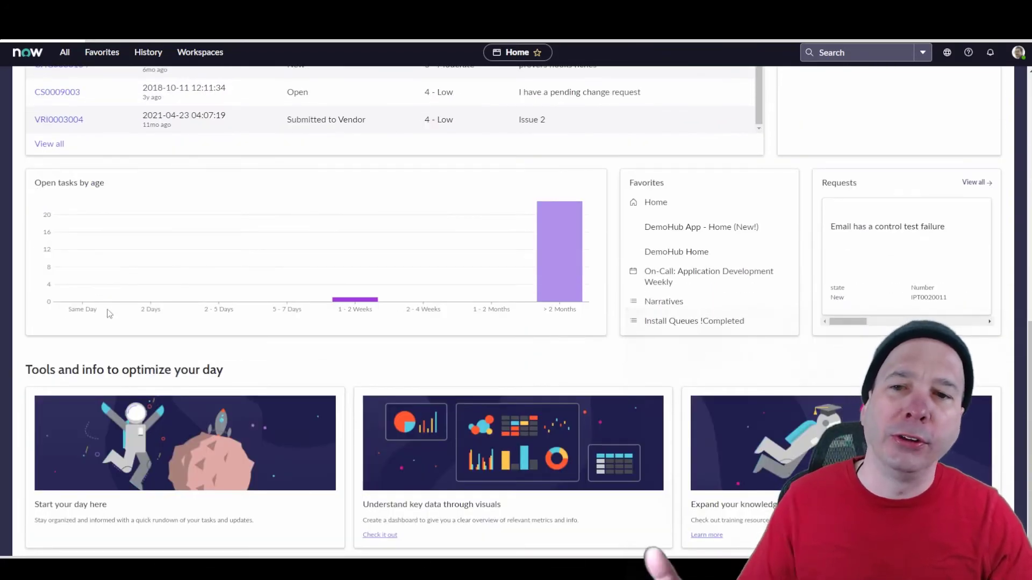
{"action": "mouse_move", "coordinate": [196, 275]}
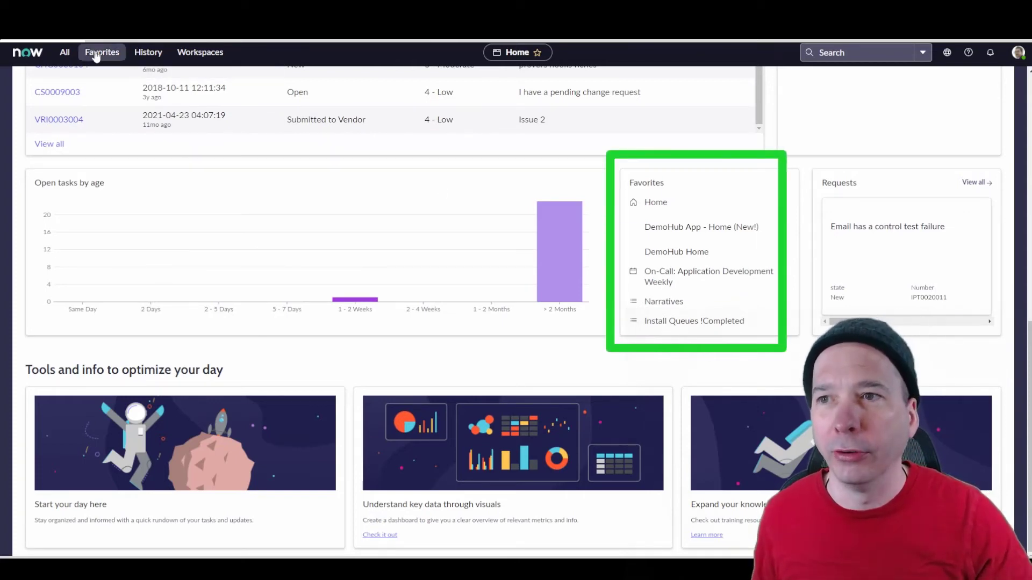
{"action": "left_click", "coordinate": [101, 51]}
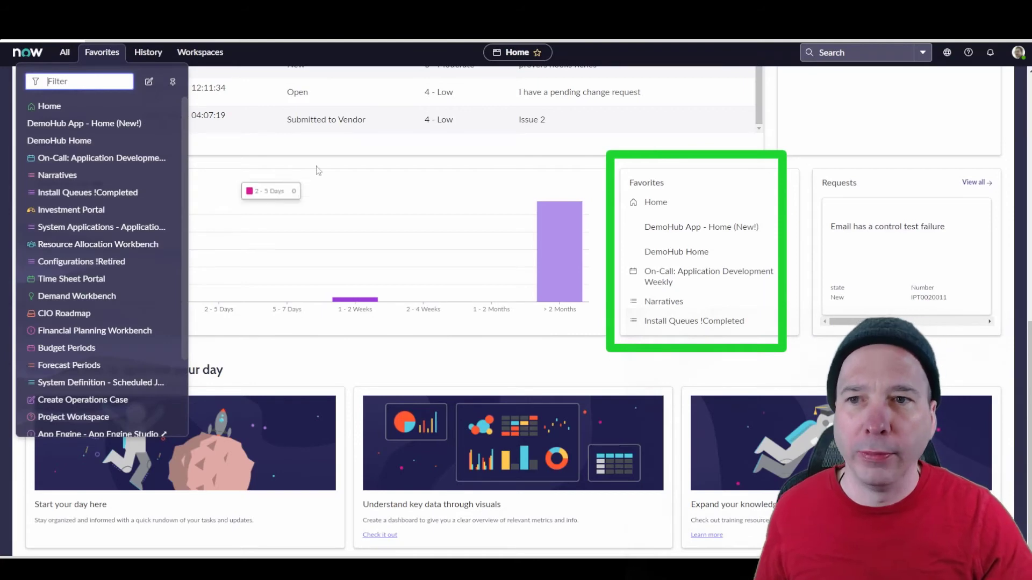
{"action": "left_click", "coordinate": [101, 52]}
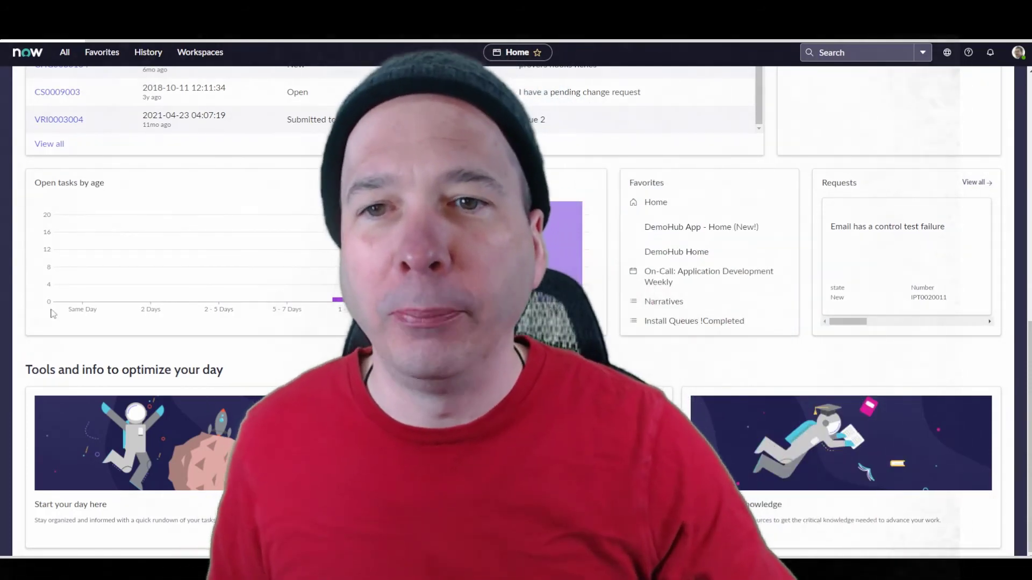
{"action": "scroll", "scroll_direction": "up", "scroll_amount": 3}
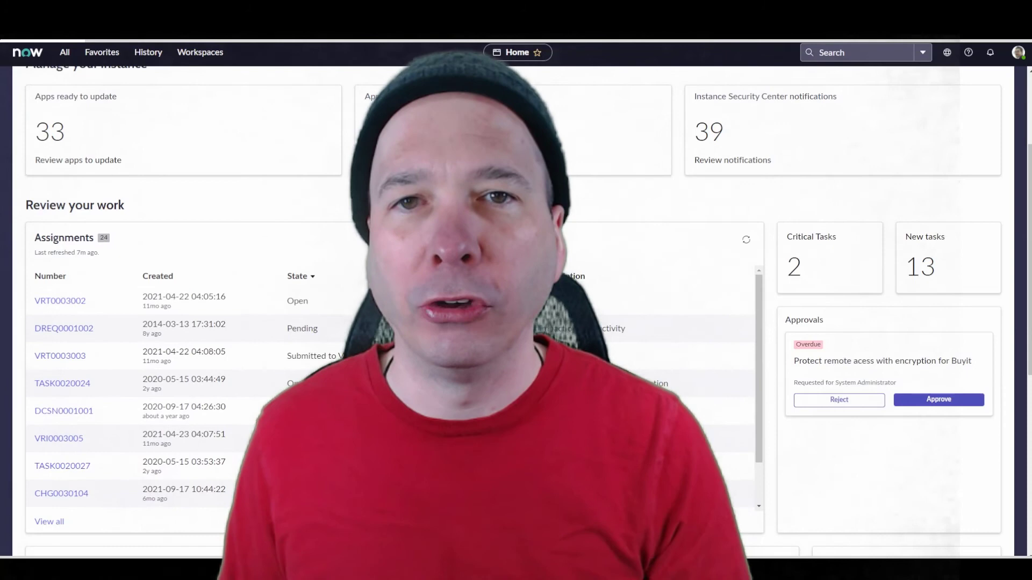